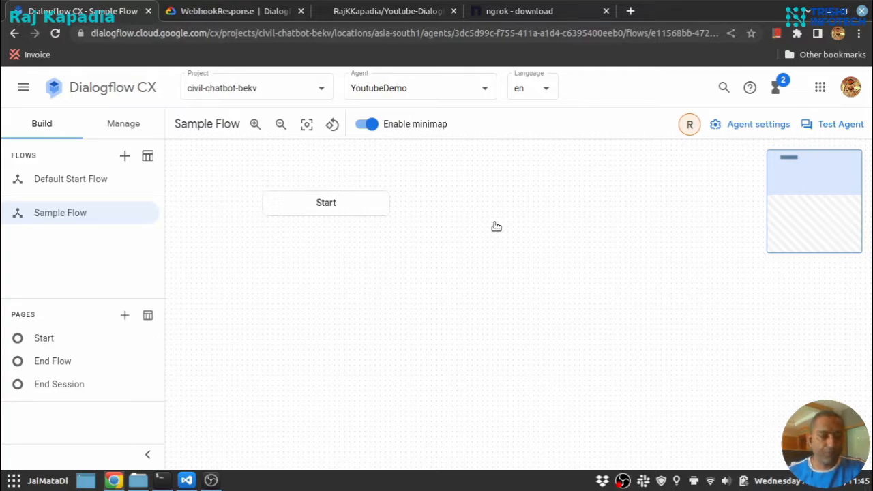
{"action": "mouse_move", "coordinate": [121, 185]}
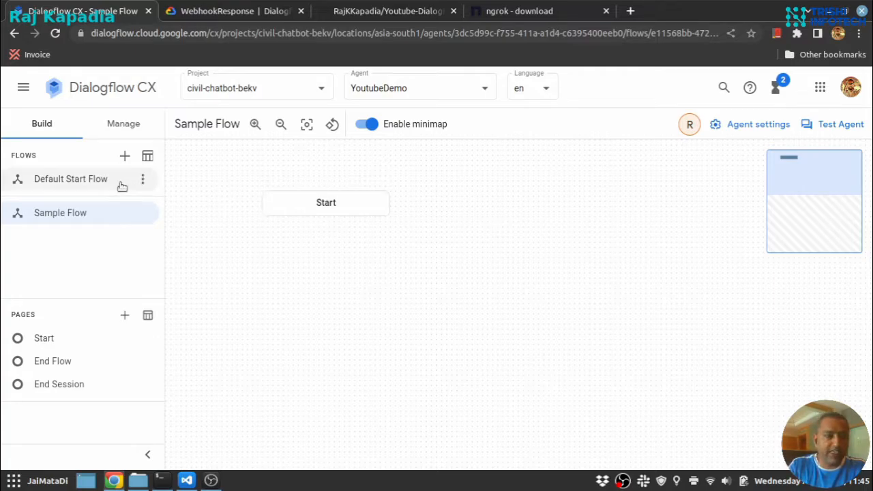
{"action": "mouse_move", "coordinate": [71, 179]}
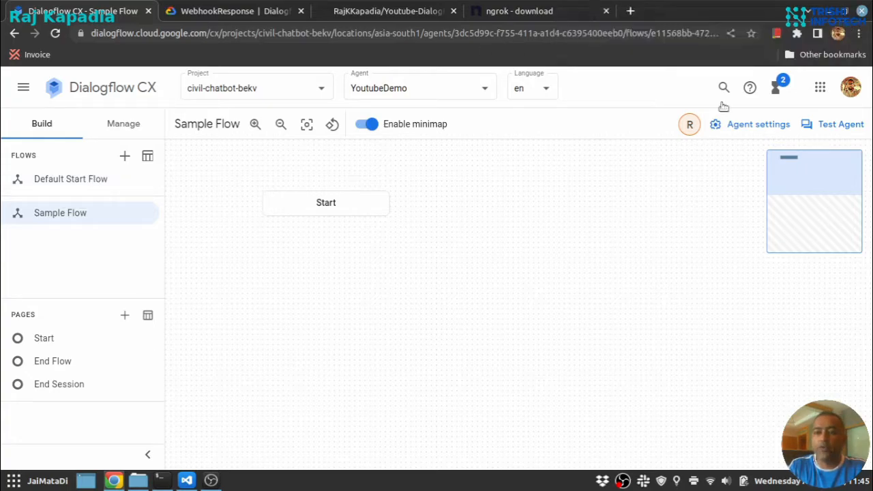
{"action": "mouse_move", "coordinate": [345, 281]}
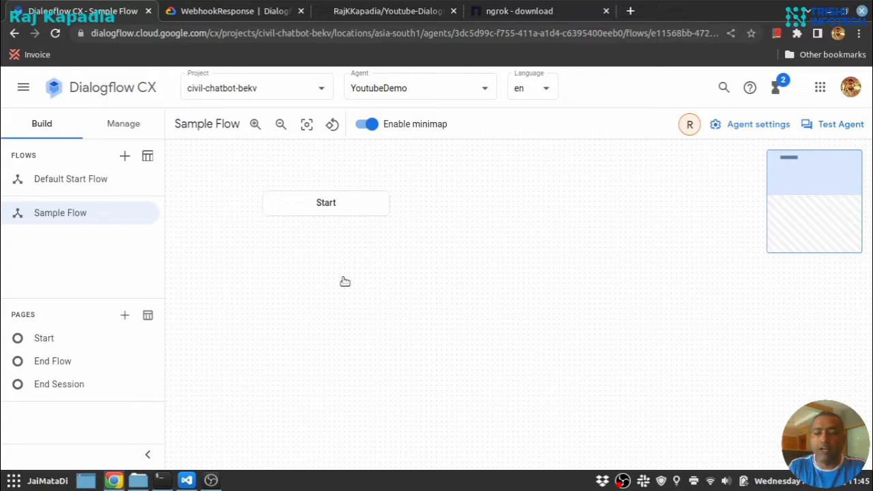
{"action": "mouse_move", "coordinate": [191, 192]}
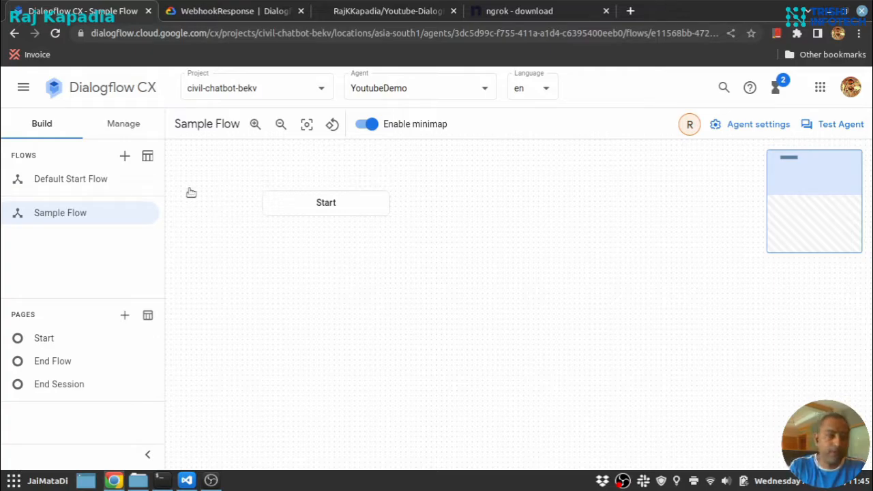
{"action": "mouse_move", "coordinate": [70, 179]}
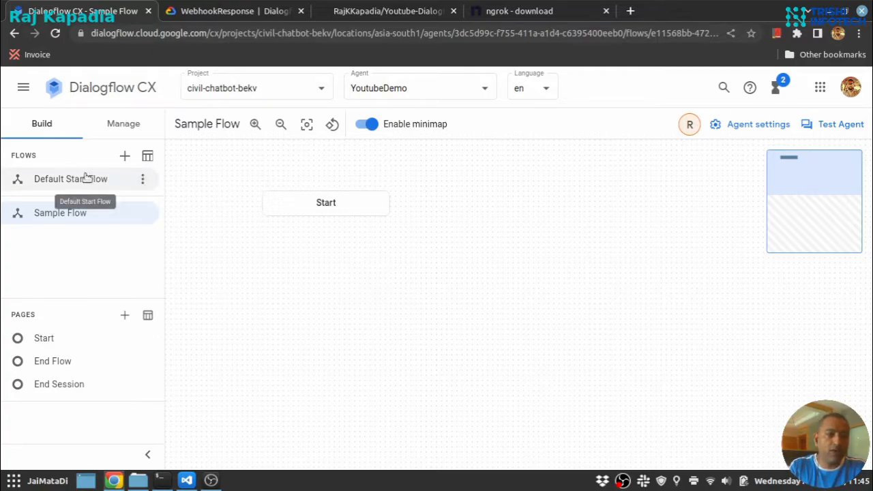
Step: Inspect Sample Page's entry message in Default Start Flow, then return to the flow canvas
{"action": "left_click", "coordinate": [71, 179]}
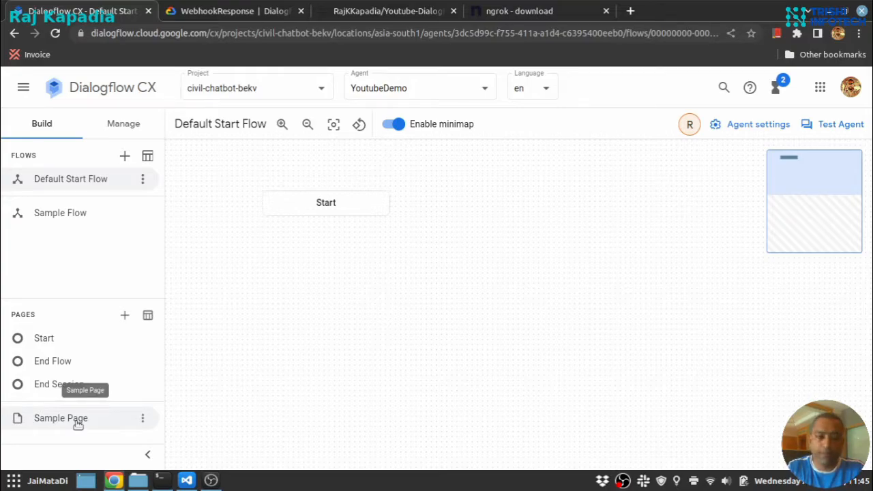
{"action": "left_click", "coordinate": [60, 418]}
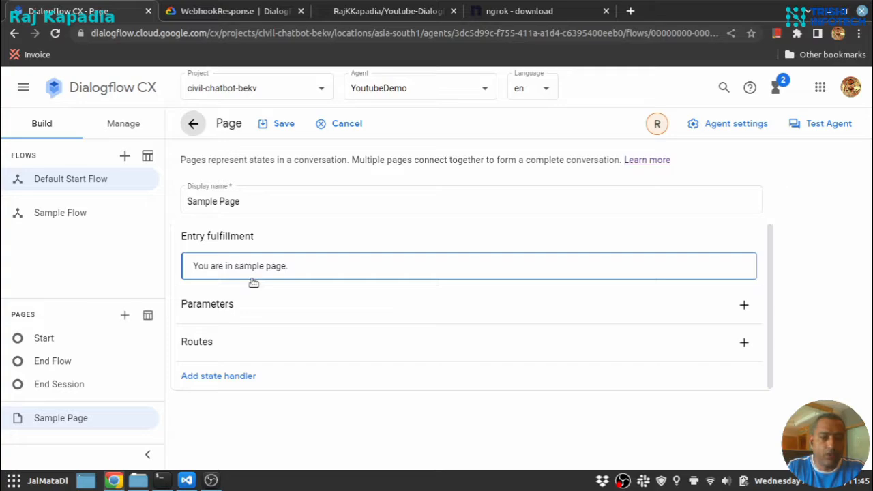
{"action": "mouse_move", "coordinate": [291, 278]}
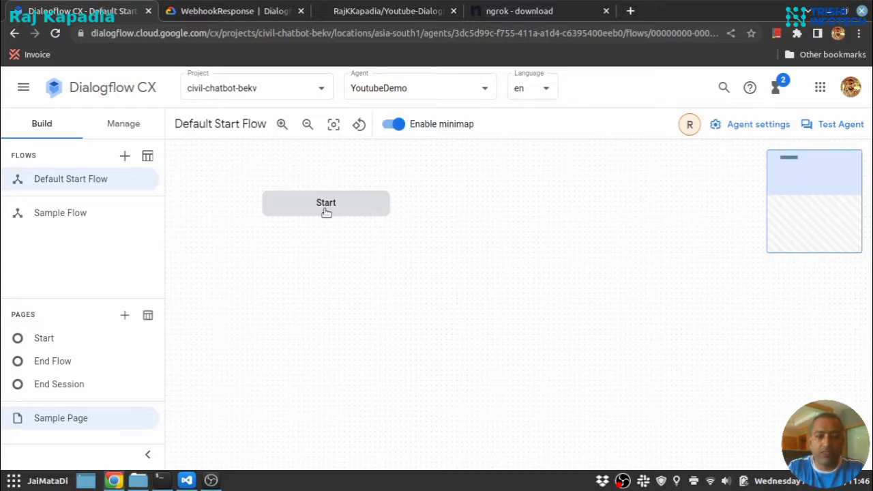
{"action": "mouse_move", "coordinate": [61, 417]}
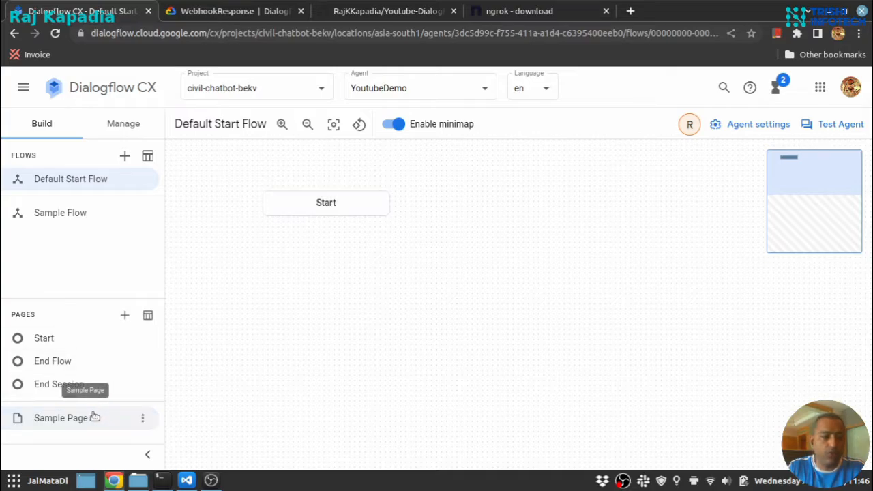
{"action": "mouse_move", "coordinate": [84, 417]}
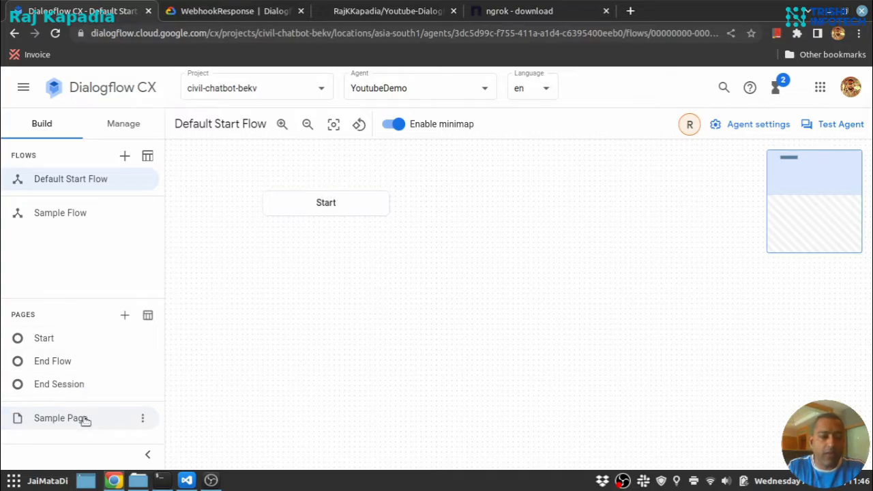
{"action": "mouse_move", "coordinate": [281, 274]}
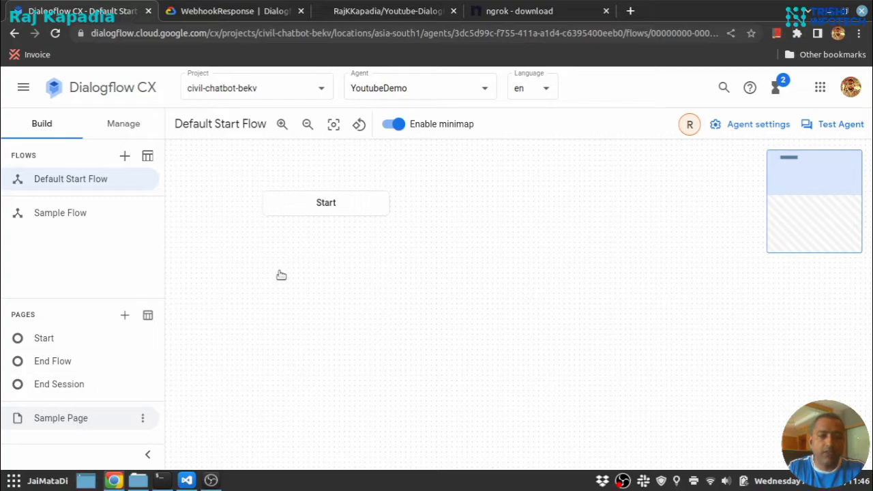
{"action": "mouse_move", "coordinate": [72, 418]}
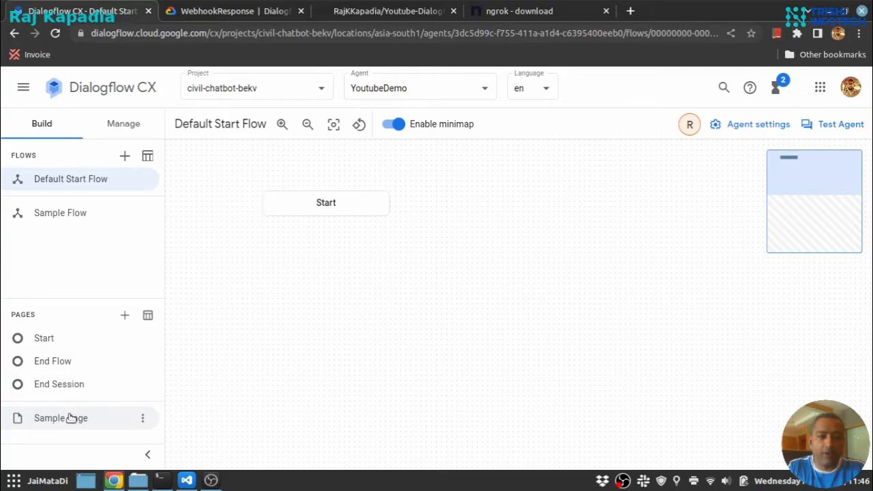
{"action": "left_click", "coordinate": [61, 417]}
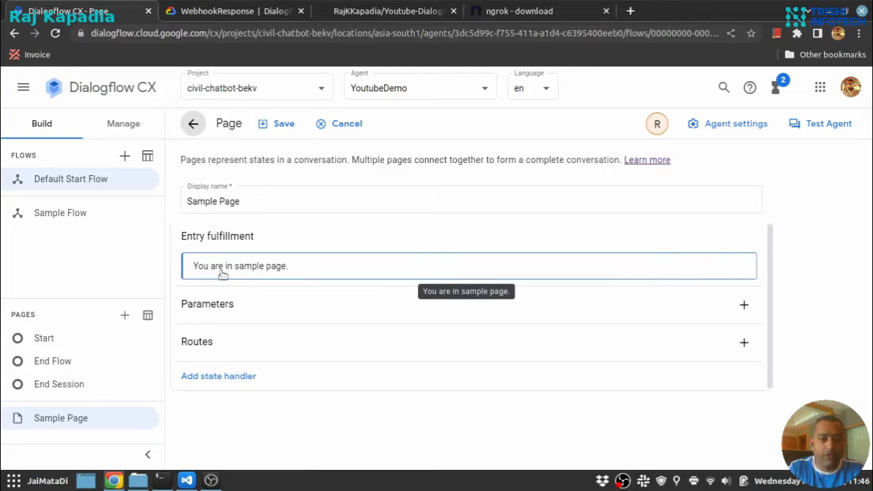
{"action": "mouse_move", "coordinate": [306, 267]}
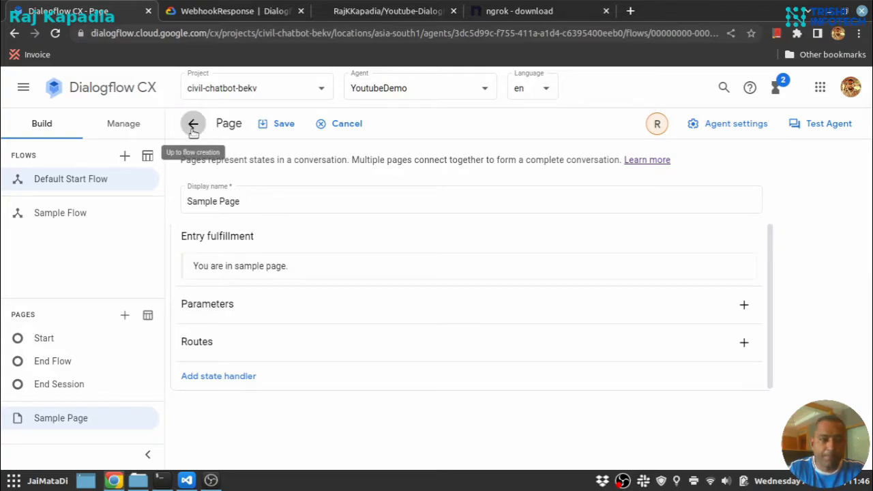
{"action": "left_click", "coordinate": [193, 124]}
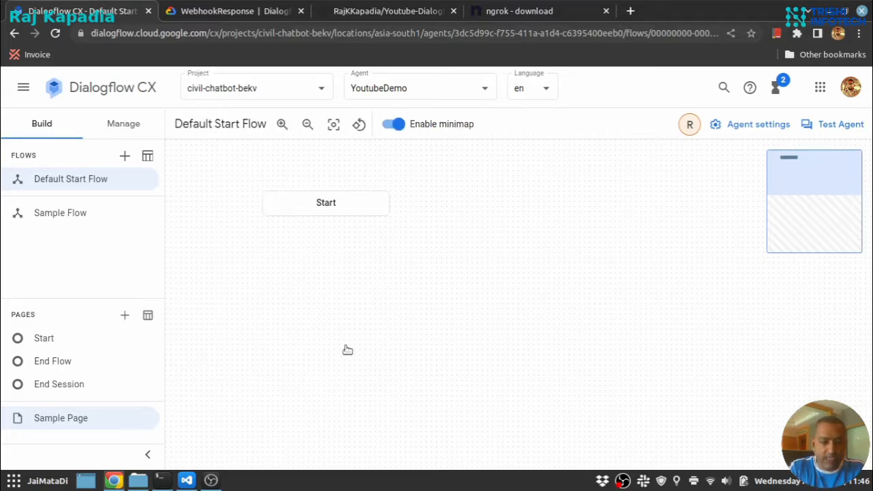
{"action": "mouse_move", "coordinate": [61, 418]}
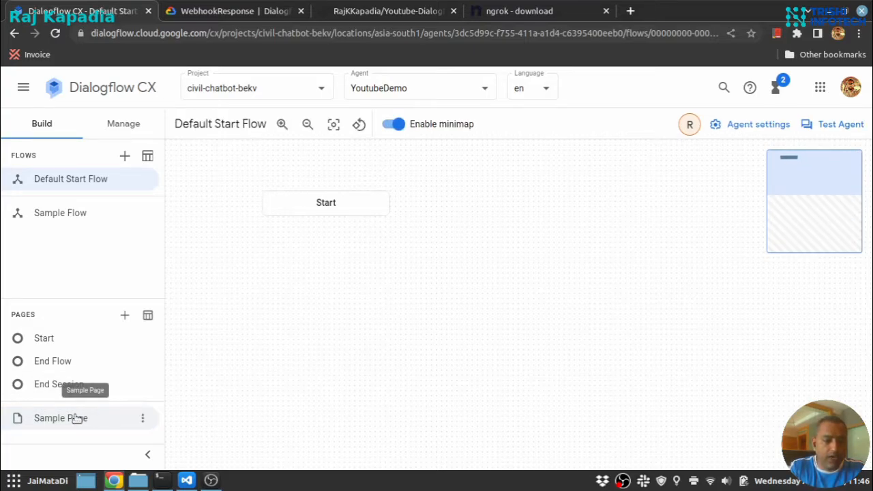
{"action": "mouse_move", "coordinate": [44, 337]}
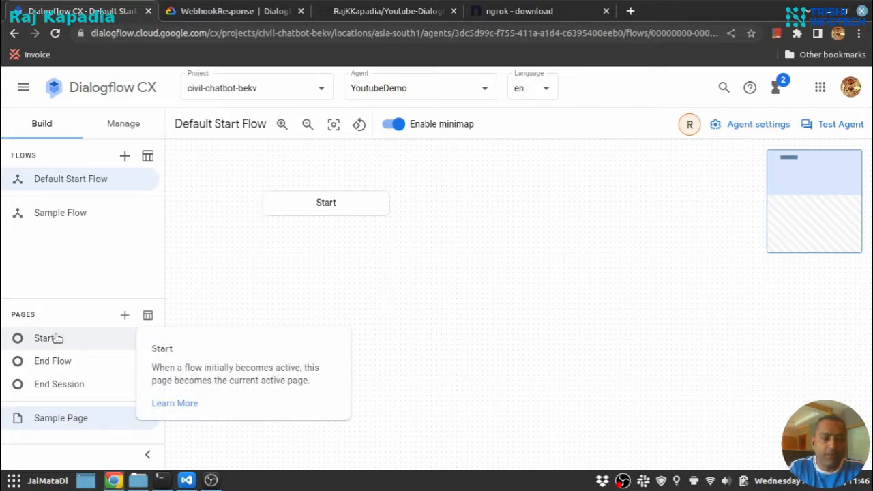
Step: Highlight the targetPage path format in the WebhookResponse docs, then return to Dialogflow CX
{"action": "left_click", "coordinate": [232, 11]}
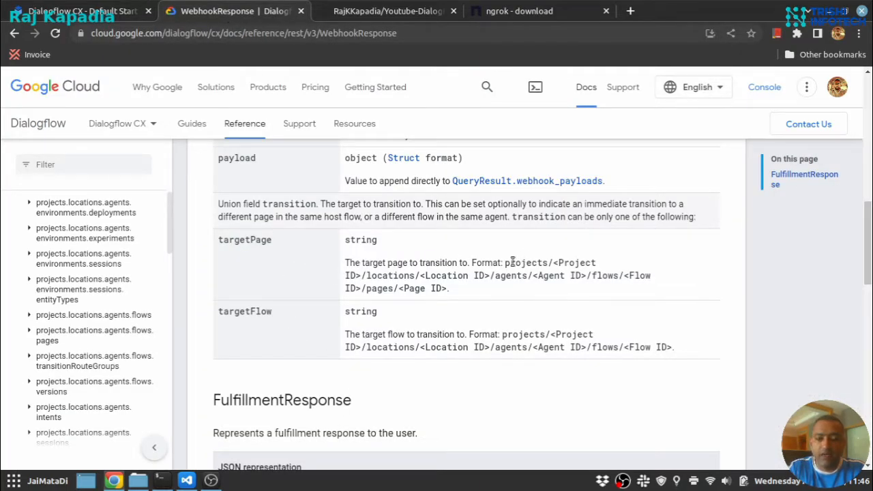
{"action": "left_click_drag", "start_coordinate": [504, 262], "coordinate": [446, 288]}
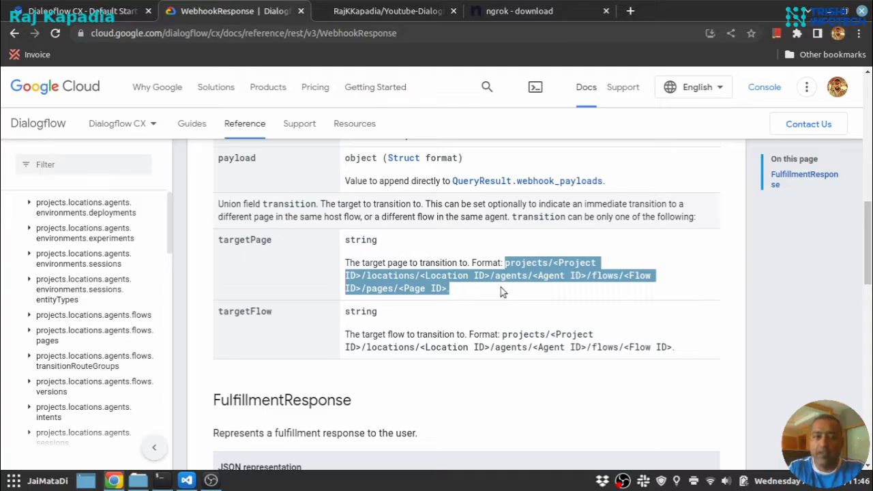
{"action": "mouse_move", "coordinate": [126, 77]}
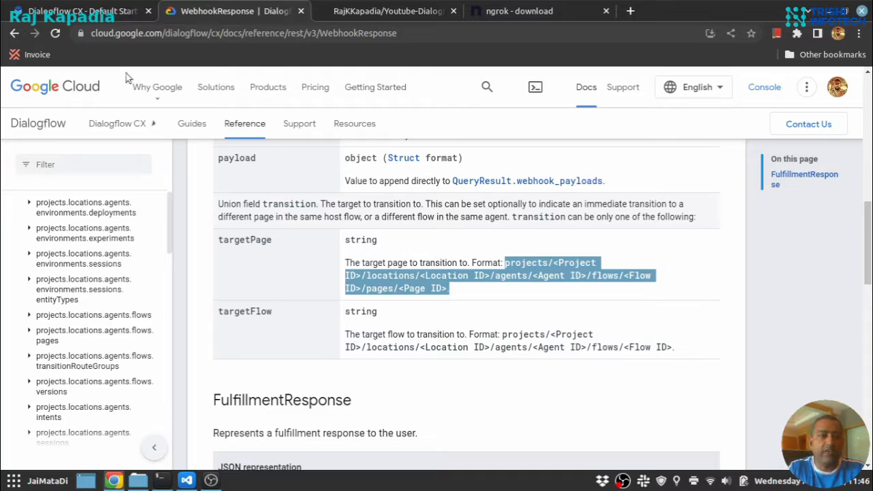
{"action": "left_click", "coordinate": [78, 11]}
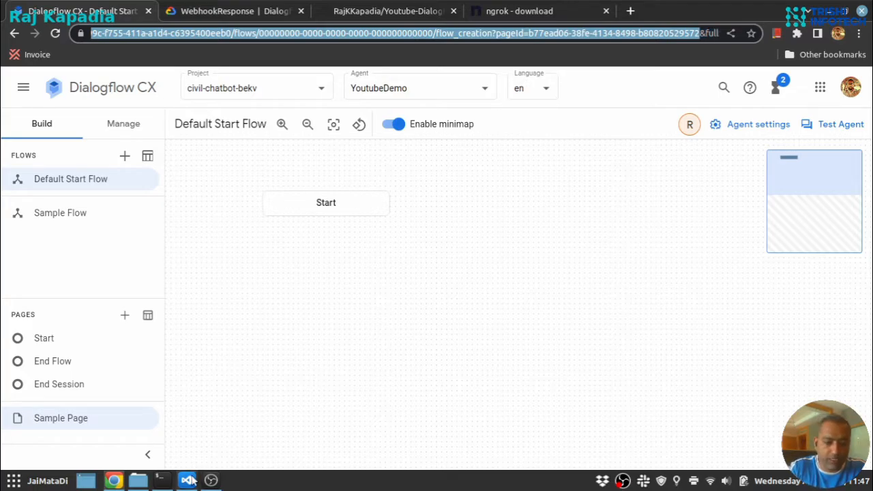
Step: Bring up VS Code to paste the copied Sample Page address
{"action": "left_click", "coordinate": [186, 481]}
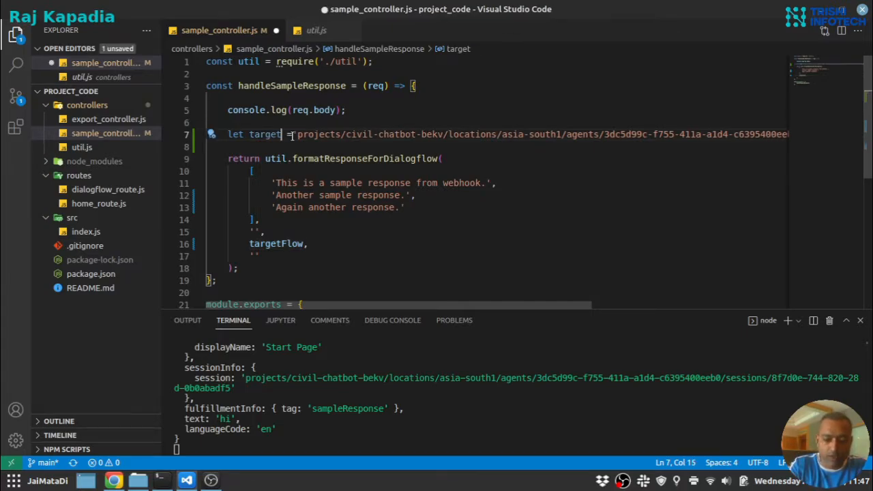
Step: Rename the pasted address variable to targetPage, checking the flow URL in the browser
{"action": "type", "text": "Page"}
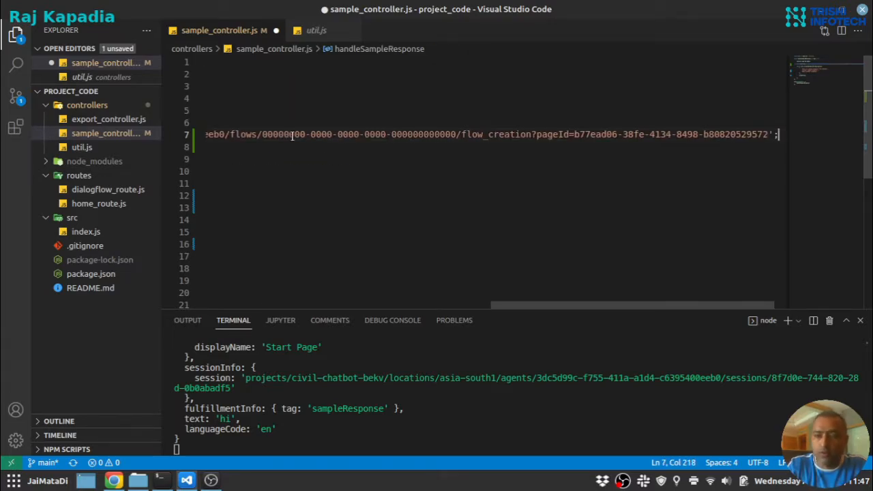
{"action": "left_click", "coordinate": [531, 135]}
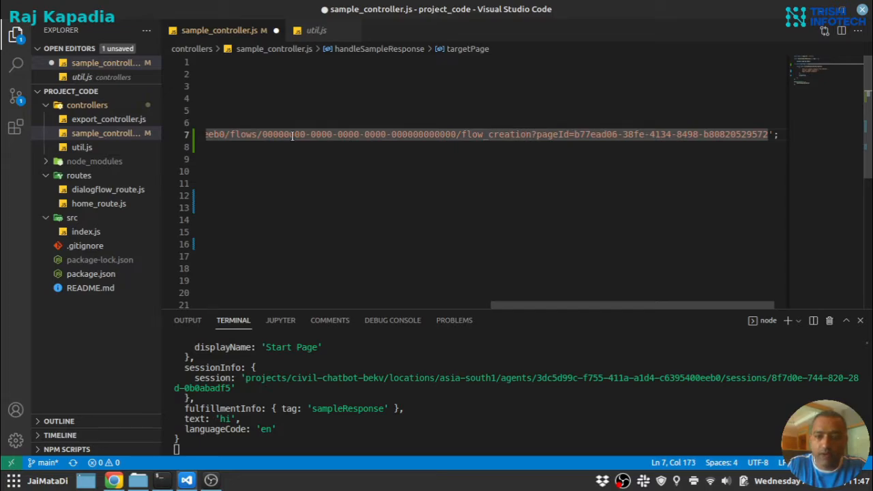
{"action": "left_click", "coordinate": [575, 134]}
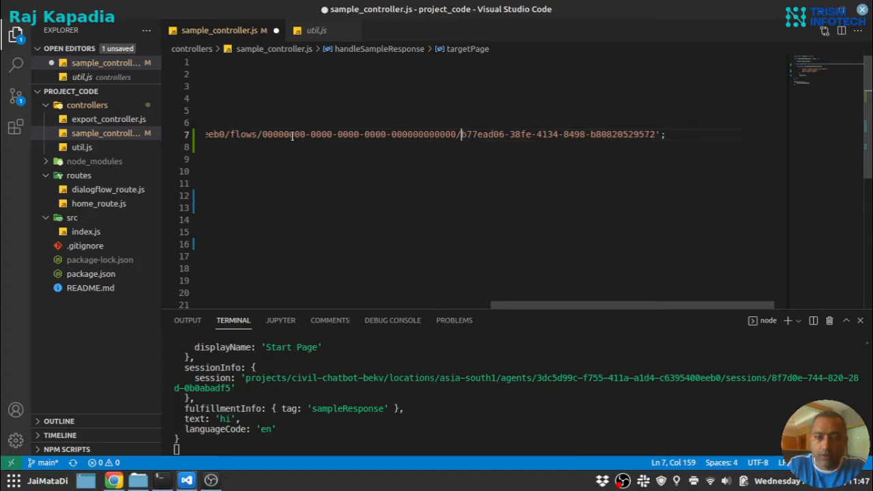
{"action": "left_click", "coordinate": [82, 11]}
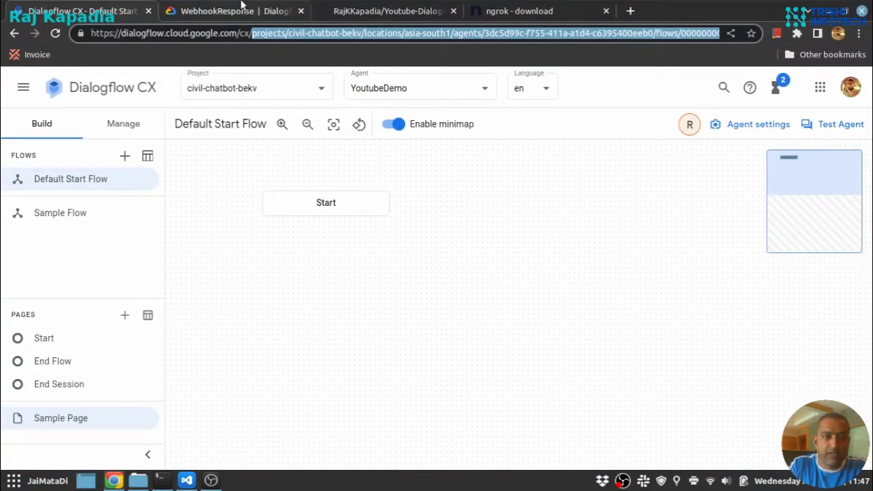
{"action": "left_click", "coordinate": [186, 481]}
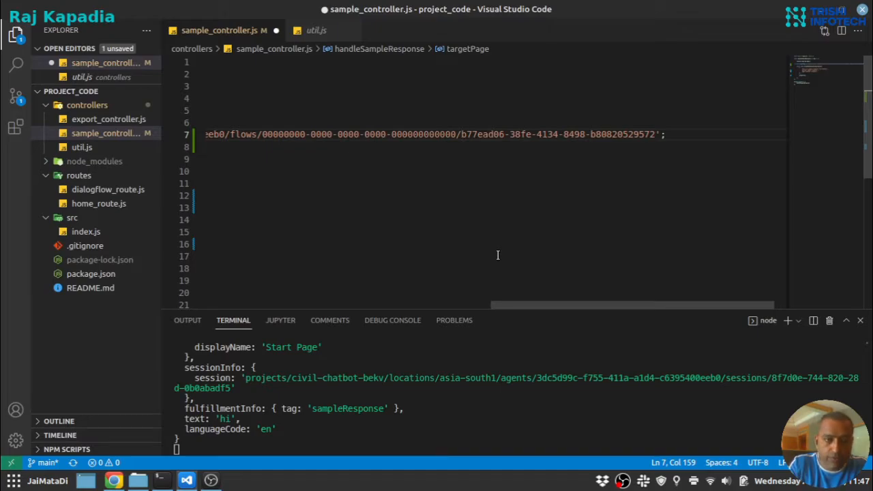
Step: Add 'pages' to the path, pass targetPage to formatResponseForDialogflow, and save
{"action": "type", "text": "pages"}
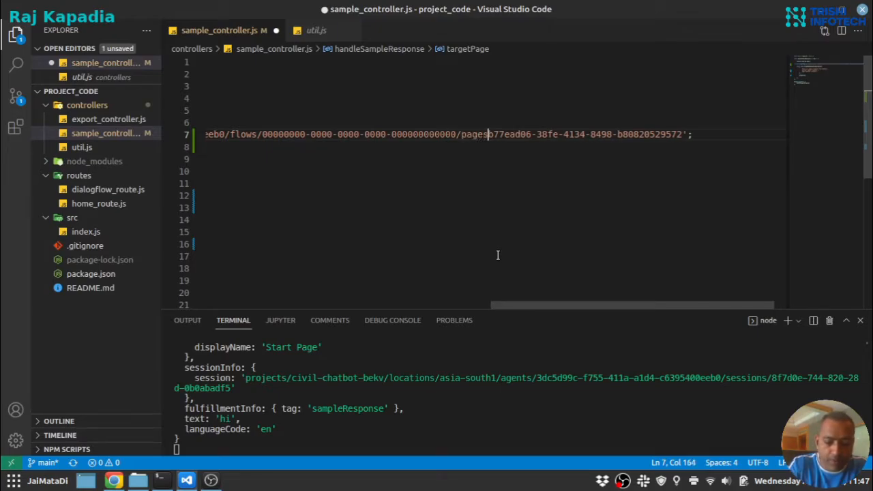
{"action": "scroll", "scroll_direction": "left", "scroll_amount": 3}
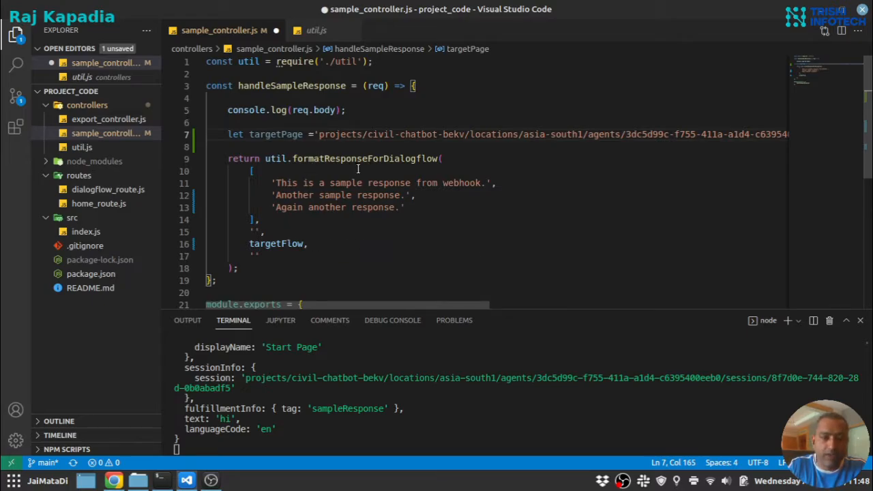
{"action": "mouse_move", "coordinate": [351, 158]}
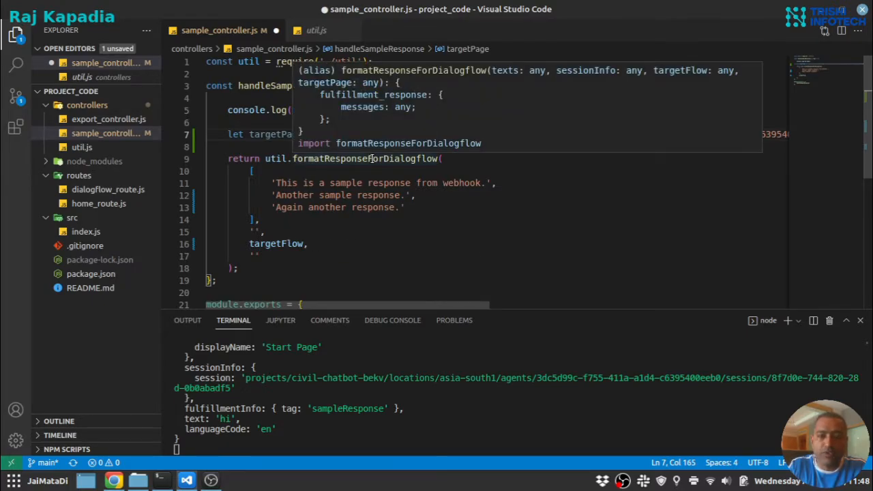
{"action": "mouse_move", "coordinate": [358, 118]}
{"action": "type", "text": ","}
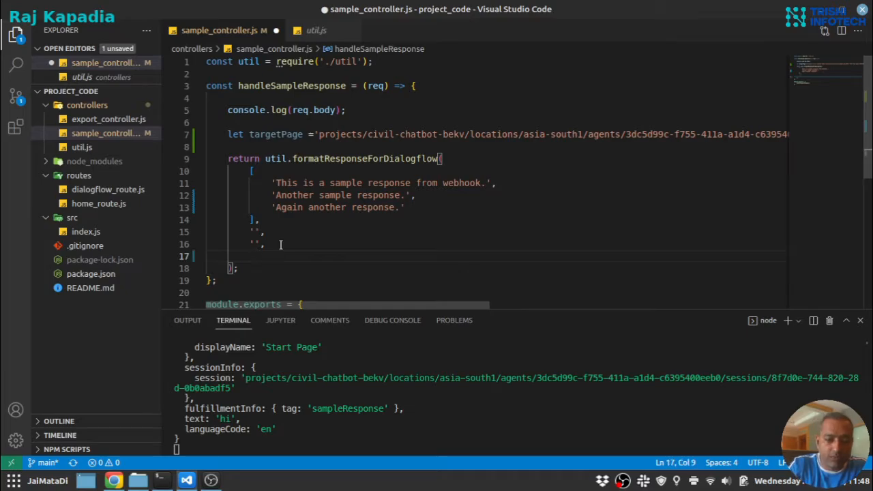
{"action": "type", "text": "targetPage"}
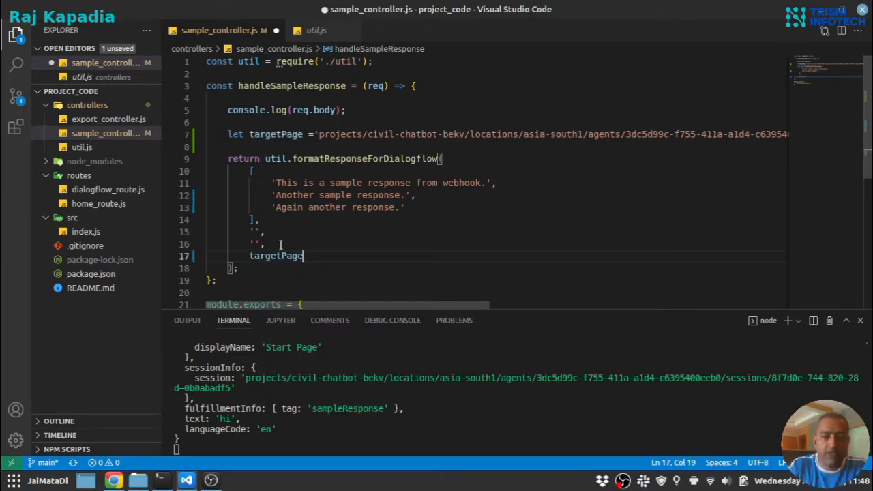
{"action": "key", "text": "ctrl+s"}
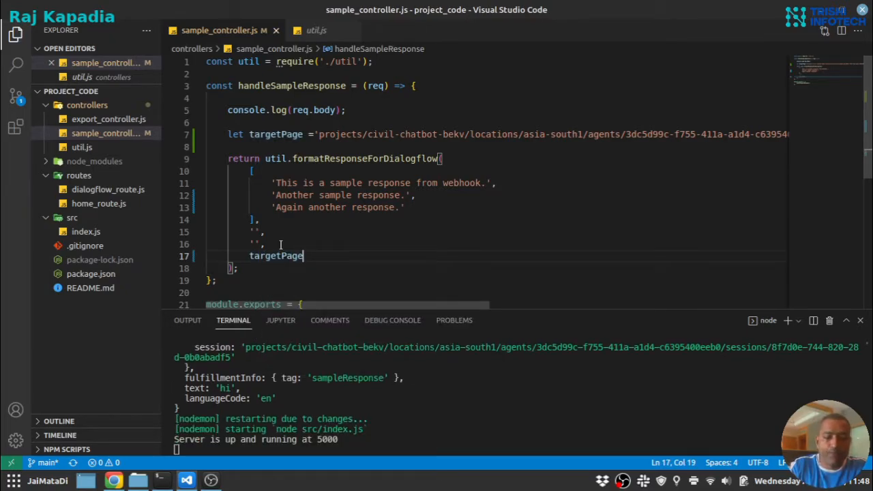
{"action": "mouse_move", "coordinate": [162, 439]}
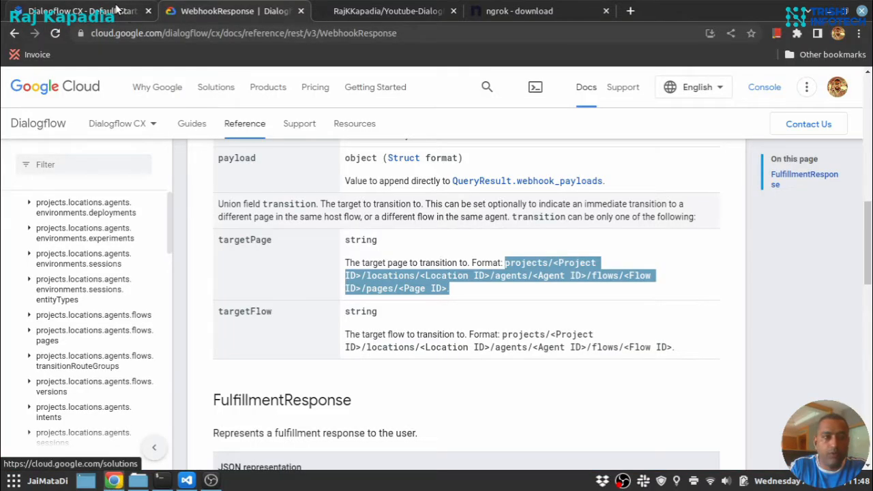
Step: Send 'hi' in the Test Agent simulator and get the webhook replies on Sample Page
{"action": "left_click", "coordinate": [75, 10]}
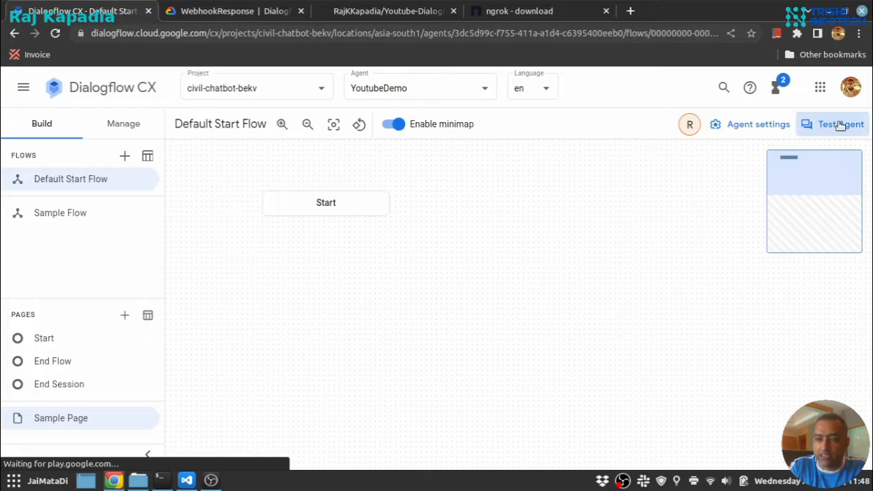
{"action": "left_click", "coordinate": [832, 124]}
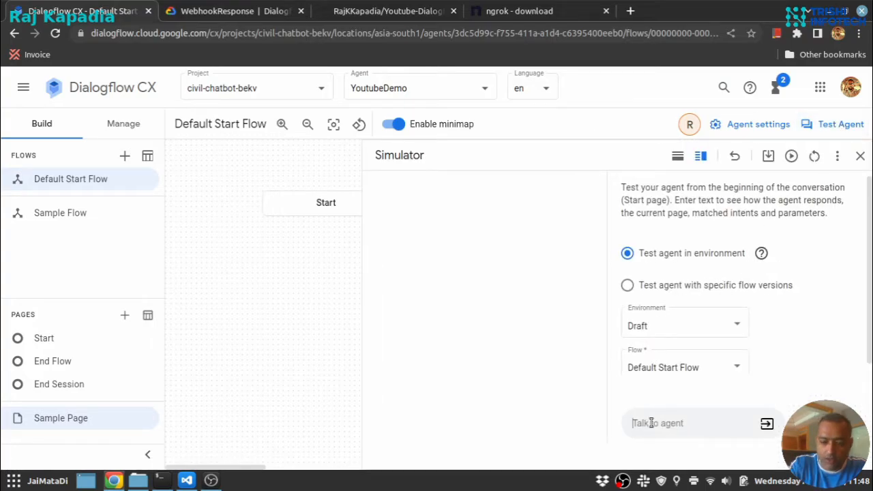
{"action": "type", "text": "hi"}
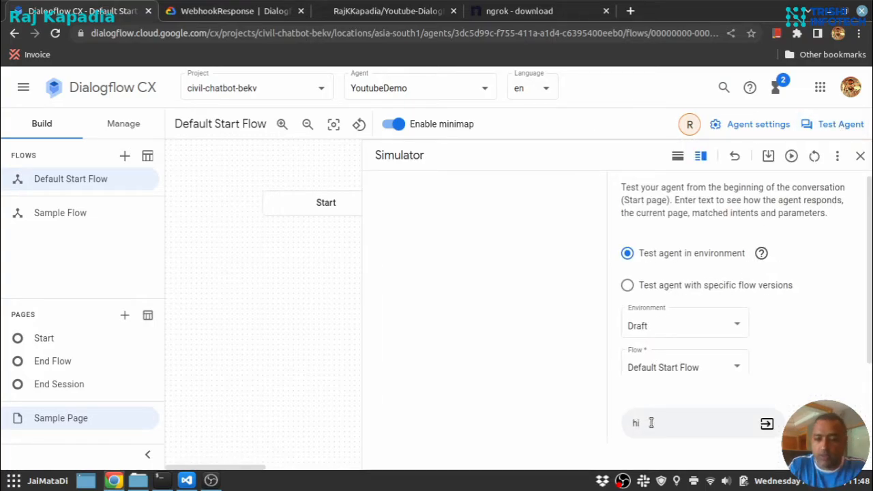
{"action": "left_click", "coordinate": [766, 423]}
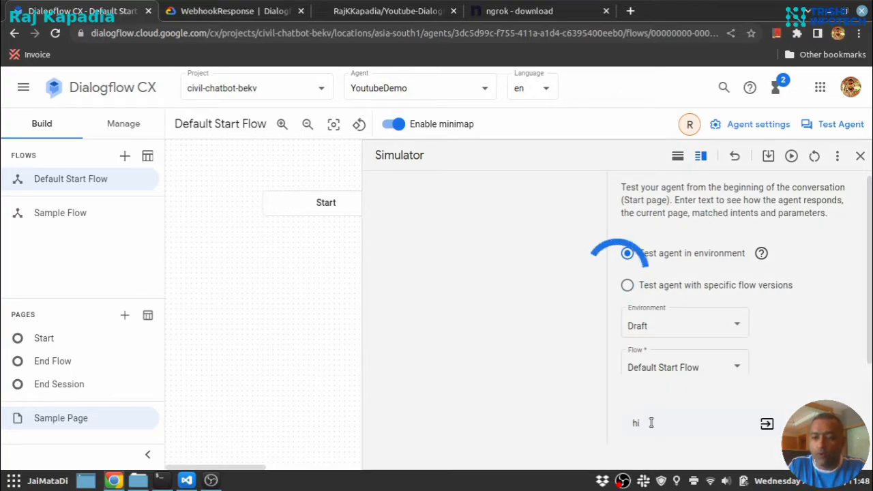
{"action": "left_click", "coordinate": [766, 423]}
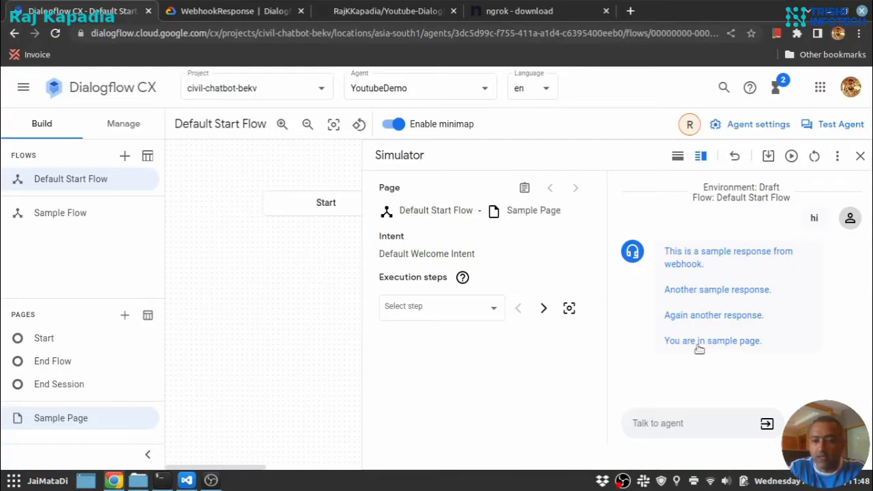
{"action": "mouse_move", "coordinate": [755, 347]}
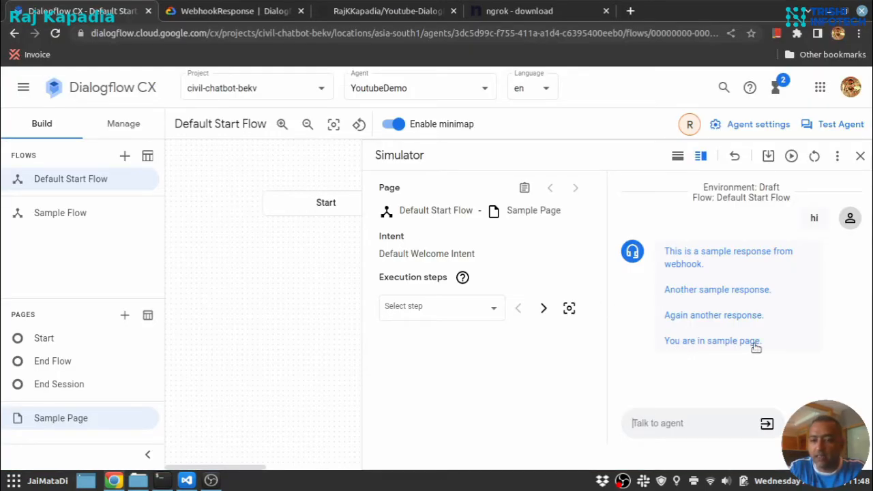
{"action": "mouse_move", "coordinate": [325, 203]}
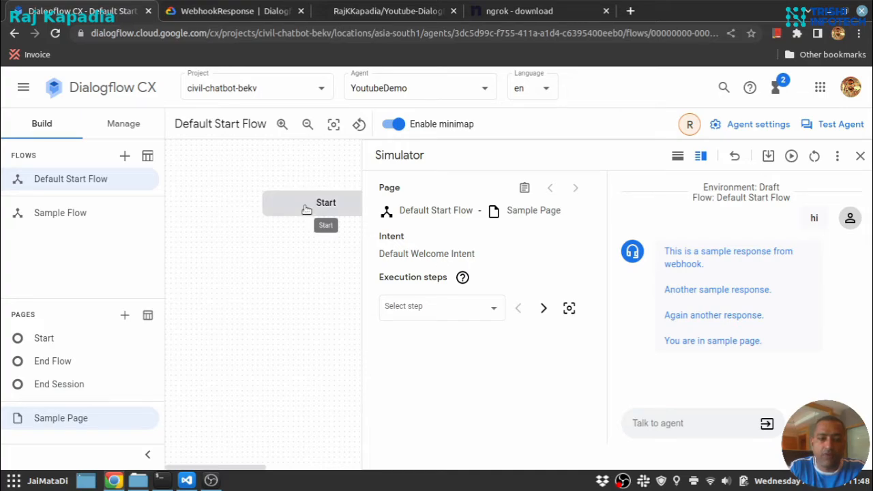
Step: Recheck Start and Sample Page, close the simulator, and cancel back to the flow canvas
{"action": "left_click", "coordinate": [326, 202]}
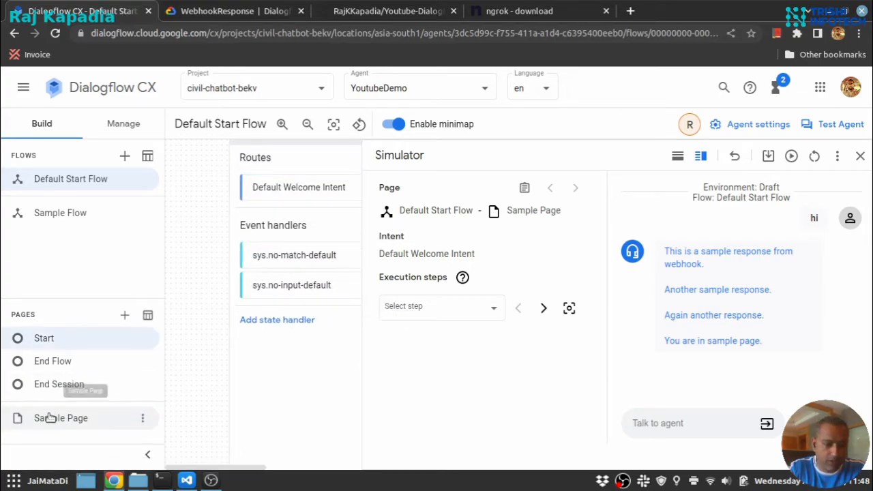
{"action": "left_click", "coordinate": [61, 418]}
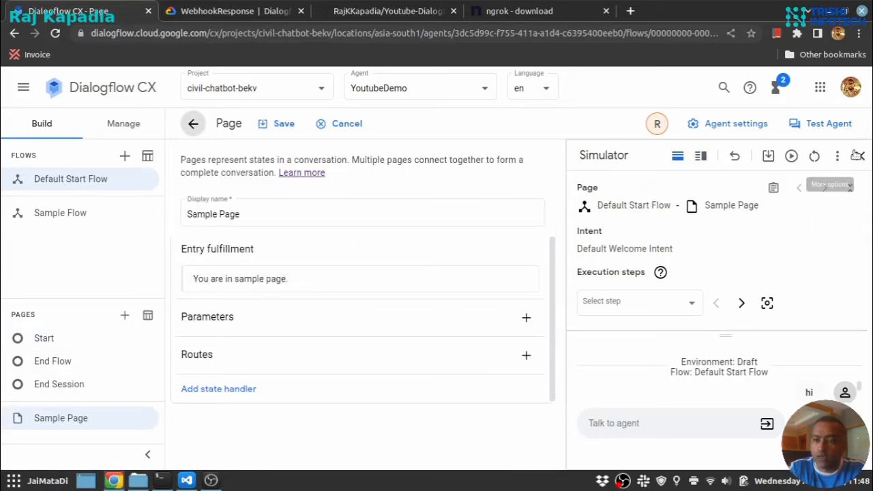
{"action": "left_click", "coordinate": [857, 155]}
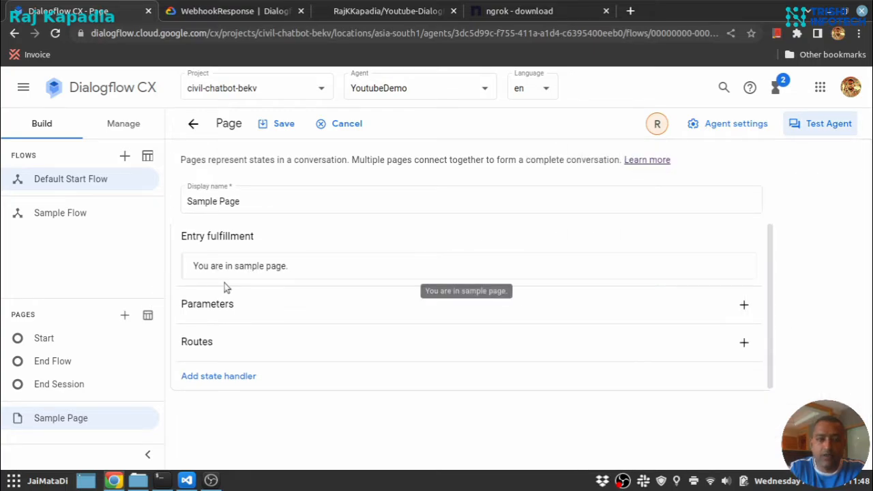
{"action": "mouse_move", "coordinate": [344, 124]}
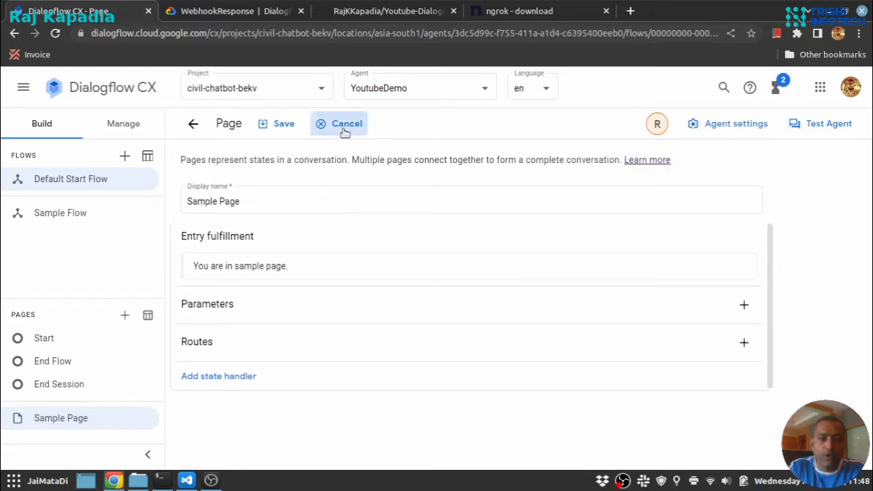
{"action": "left_click", "coordinate": [346, 123]}
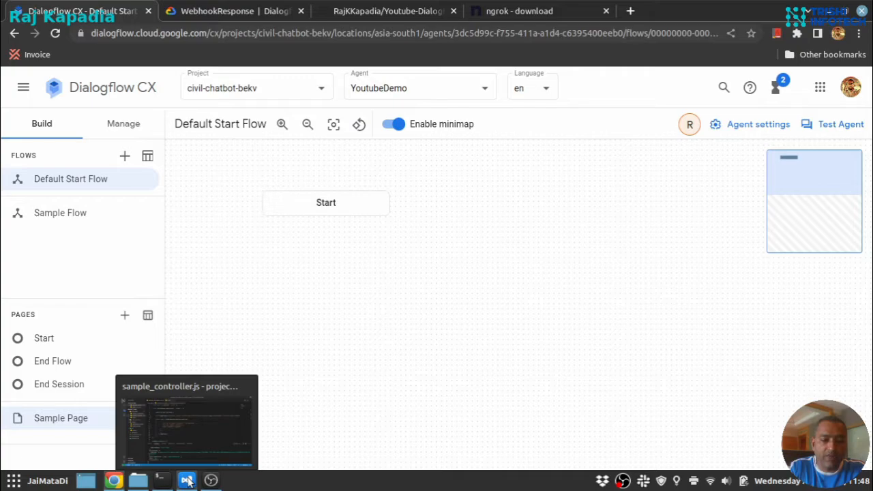
Step: Review the targetPage path argument on line 7 of sample_controller.js in VS Code
{"action": "left_click", "coordinate": [187, 416]}
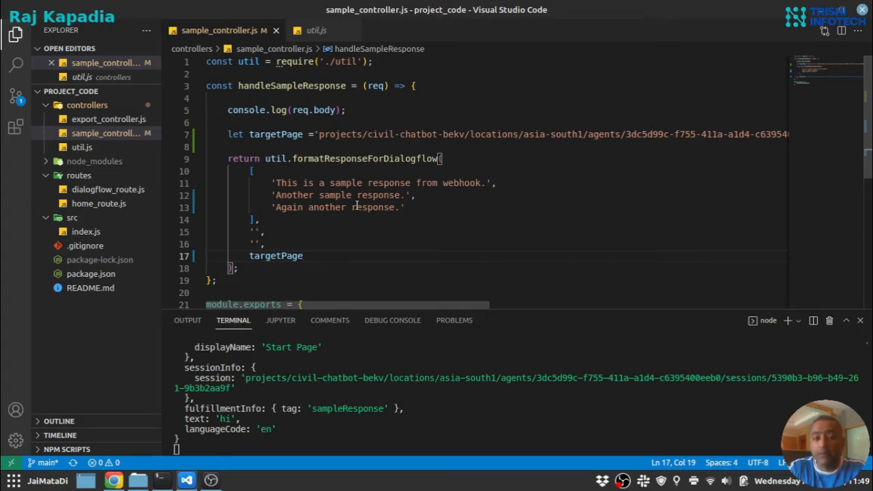
{"action": "scroll", "scroll_direction": "right", "scroll_amount": 3}
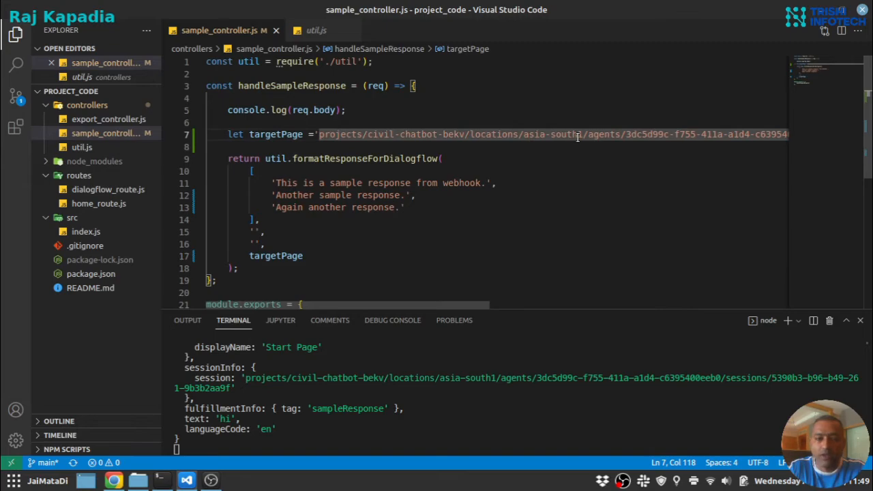
{"action": "mouse_move", "coordinate": [306, 251]}
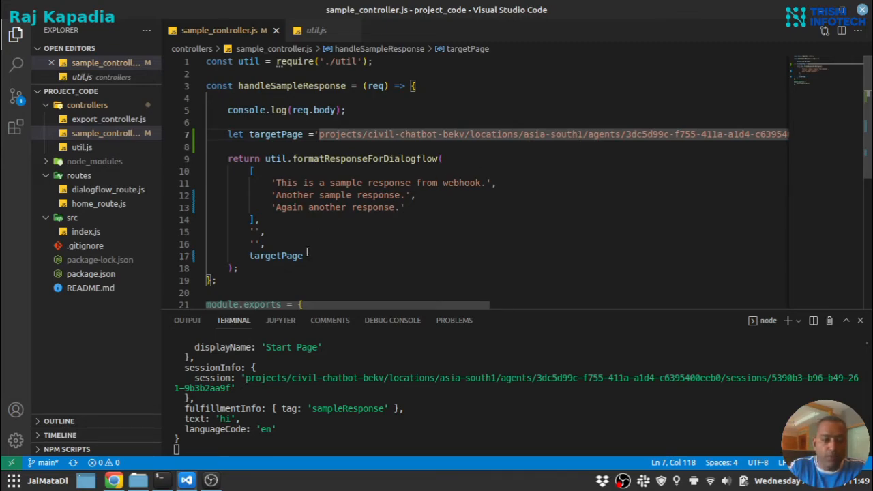